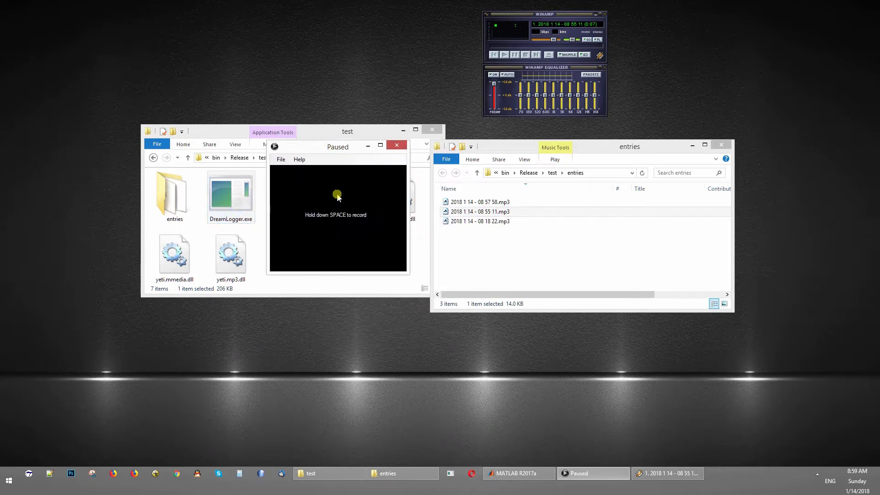
mouse_move(358, 180)
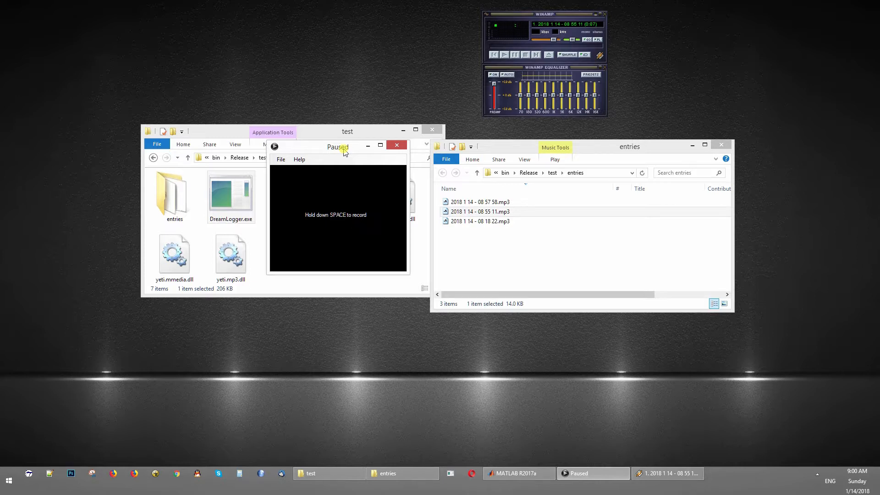
Record a spoken dream while holding Space, saving 2018 1 14 - 09 00 27.mp3.
key("space")
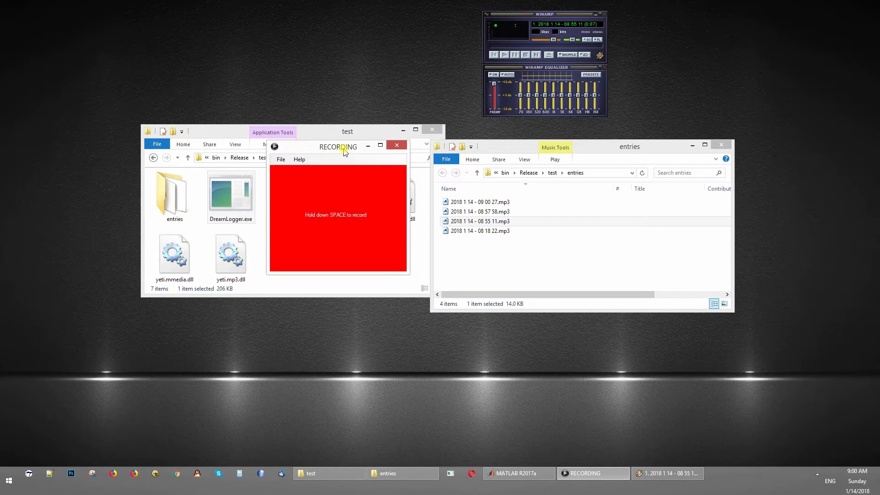
key("space")
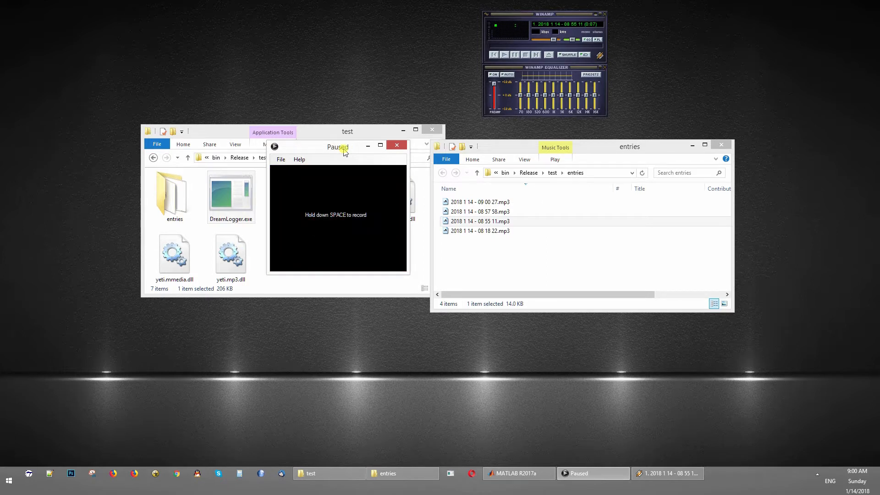
Sort entries by name, then briefly play and stop the 09 00 27 recording in Winamp.
left_click(448, 188)
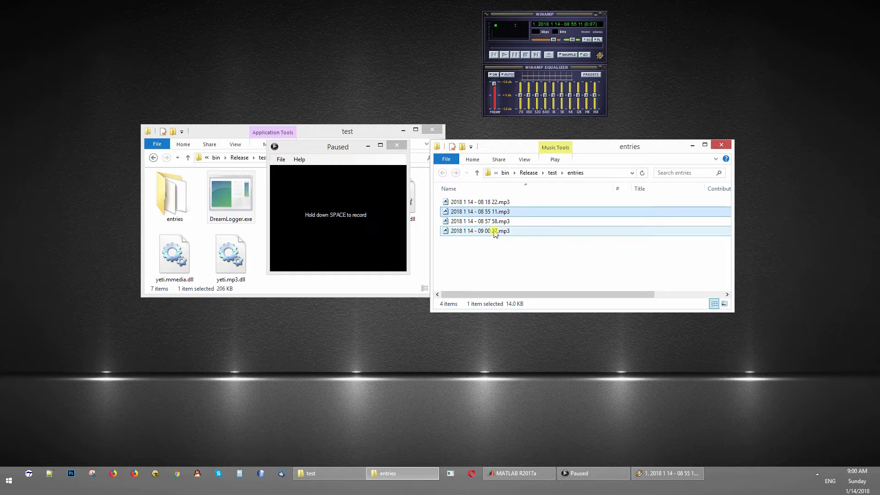
mouse_move(486, 232)
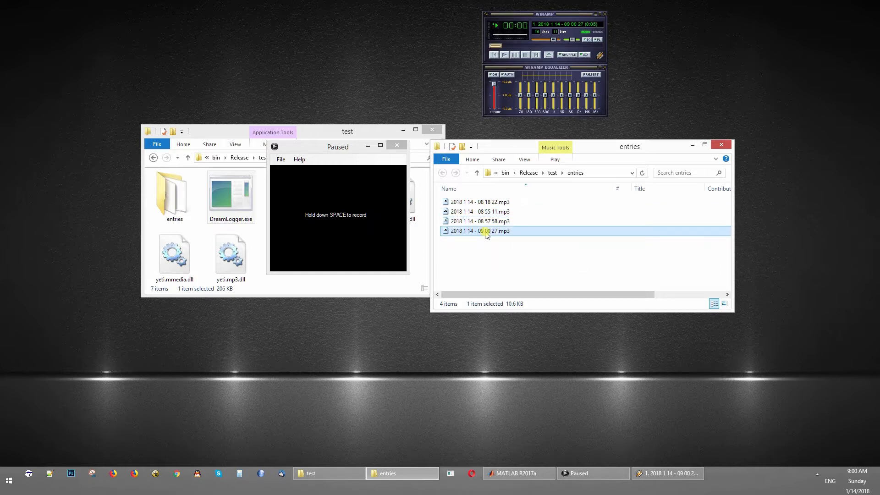
left_click(503, 55)
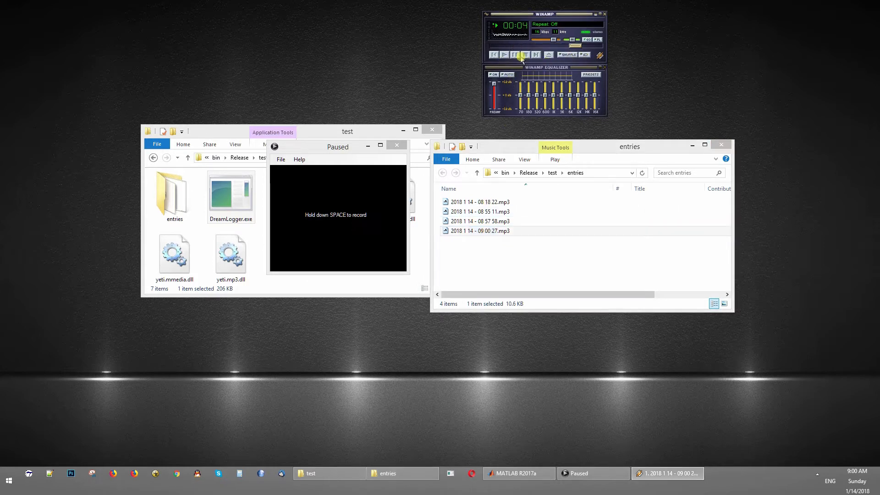
left_click(504, 54)
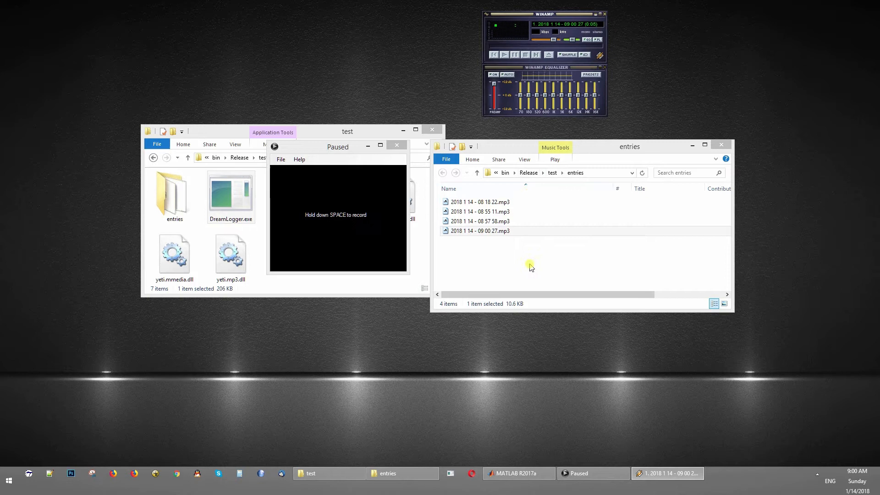
mouse_move(342, 148)
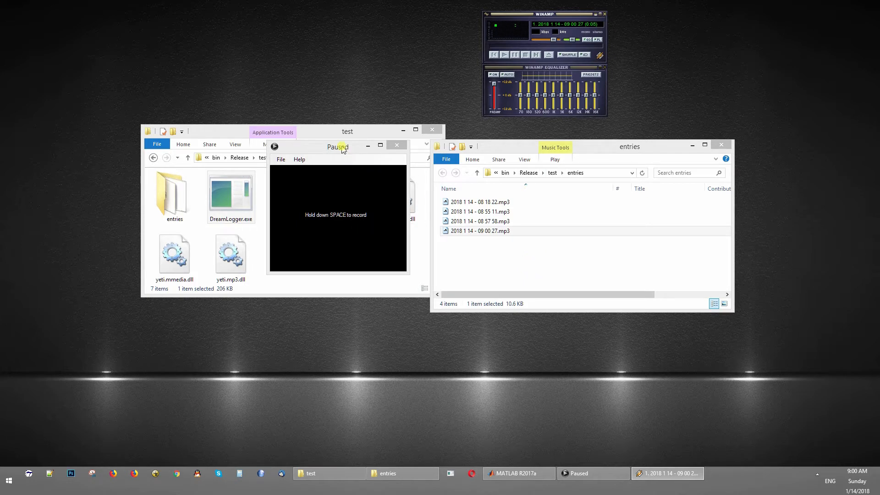